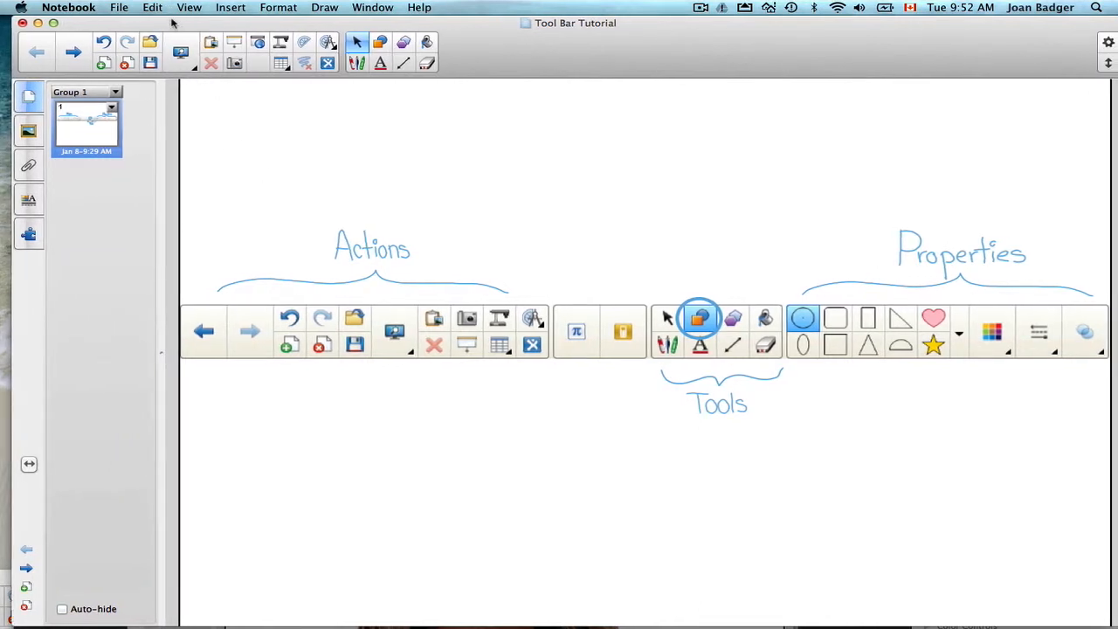
mouse_move(156, 24)
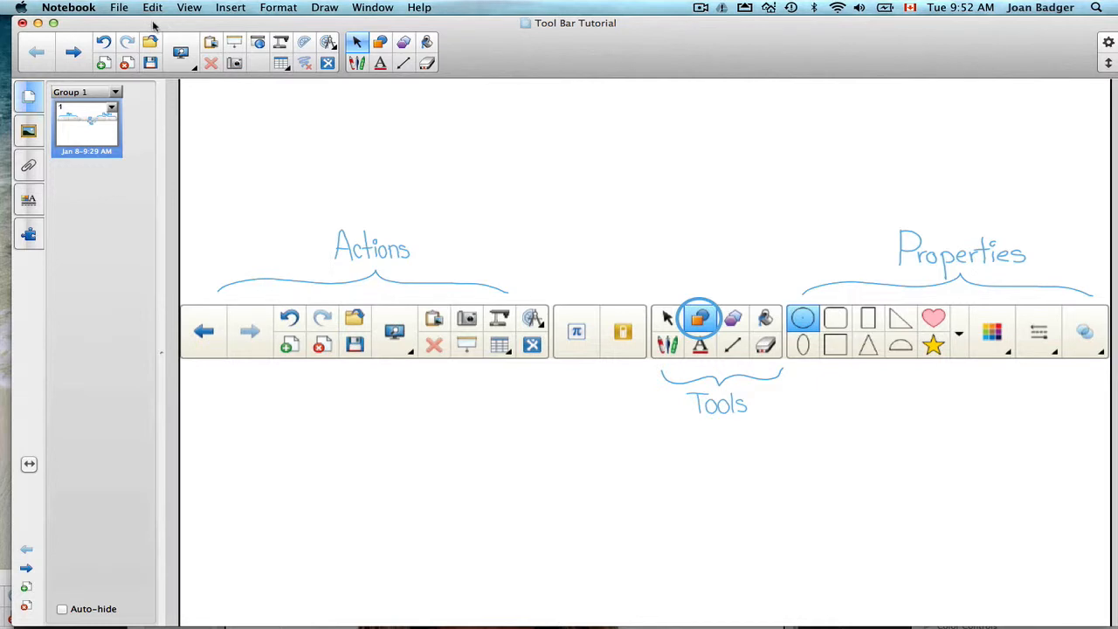
mouse_move(144, 42)
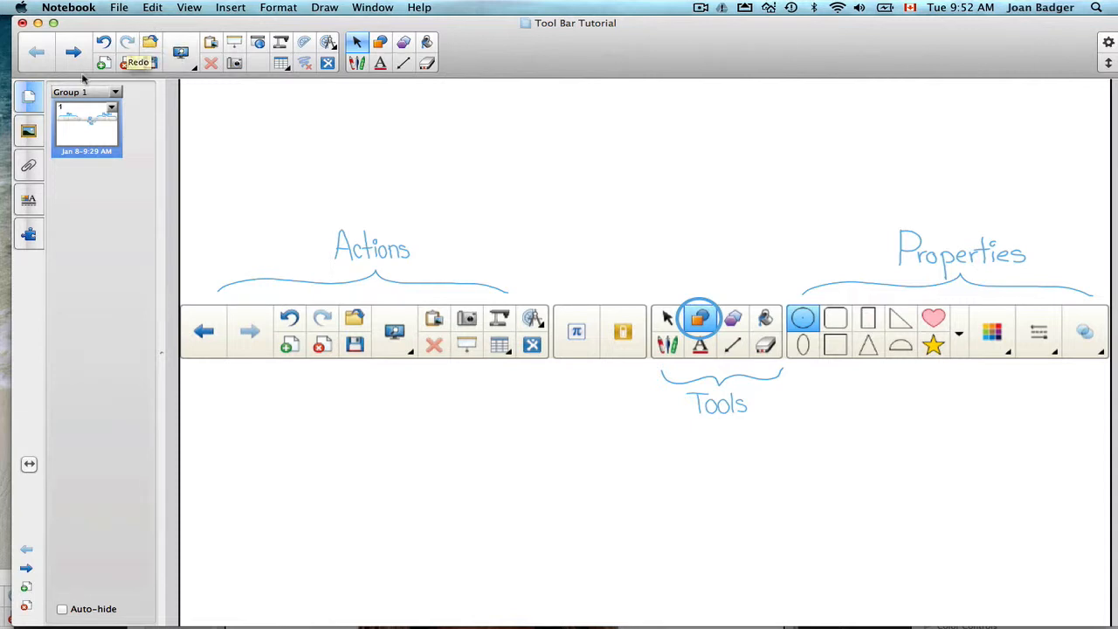
mouse_move(71, 51)
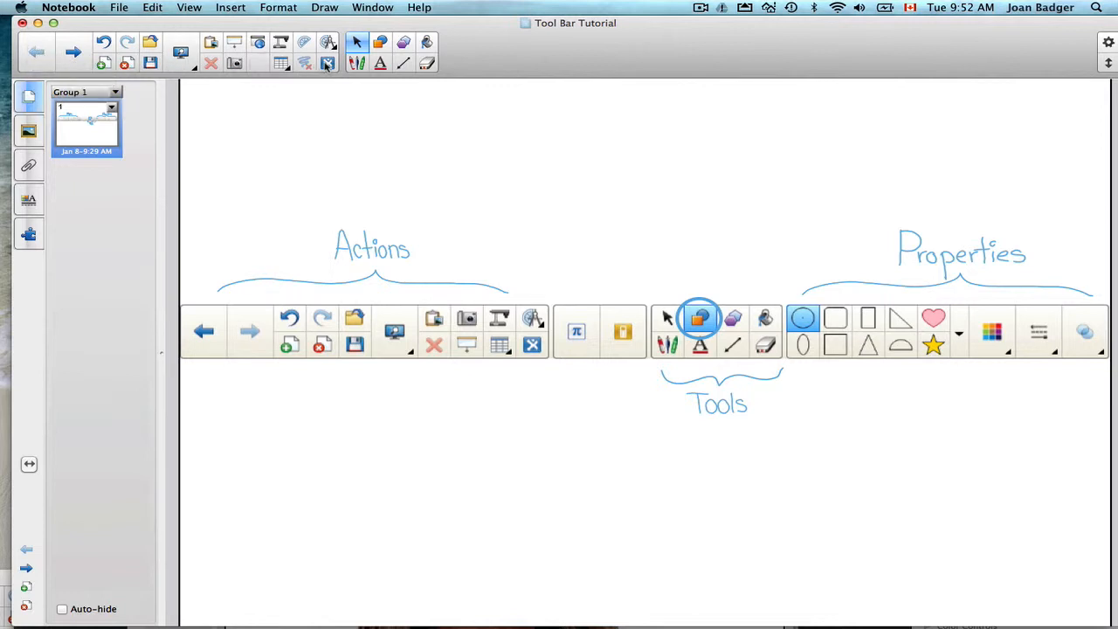
mouse_move(329, 63)
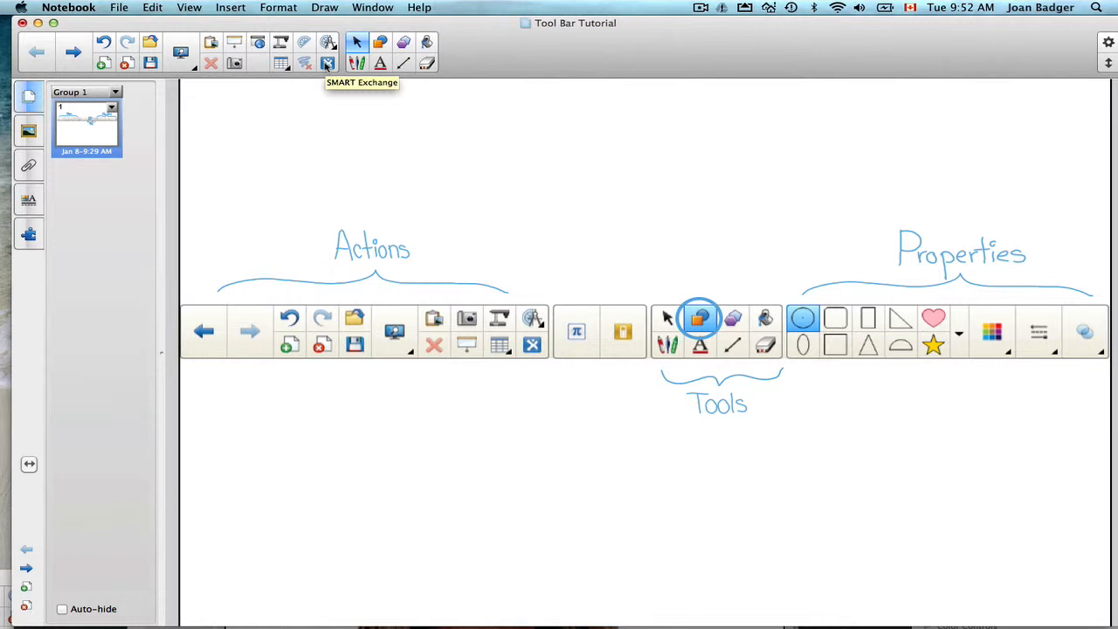
mouse_move(61, 63)
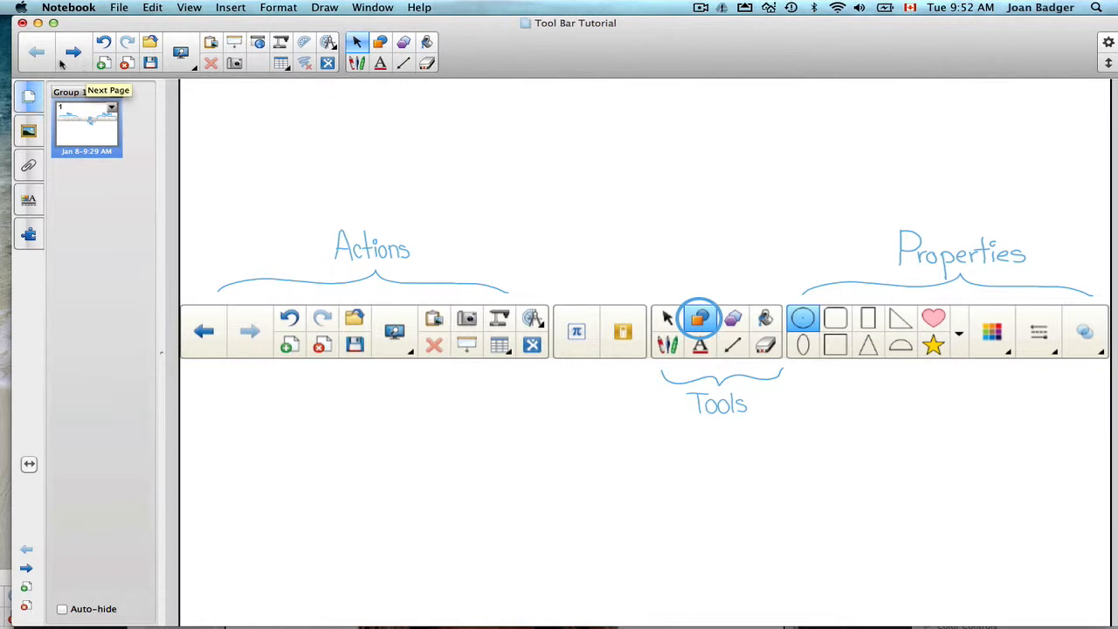
mouse_move(104, 63)
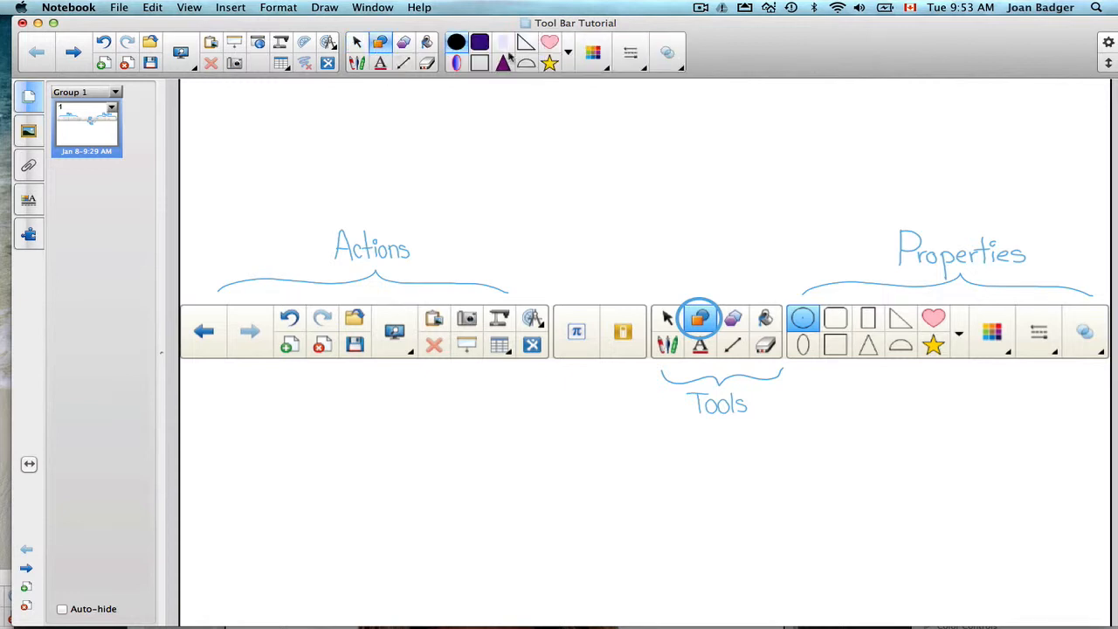
mouse_move(699, 126)
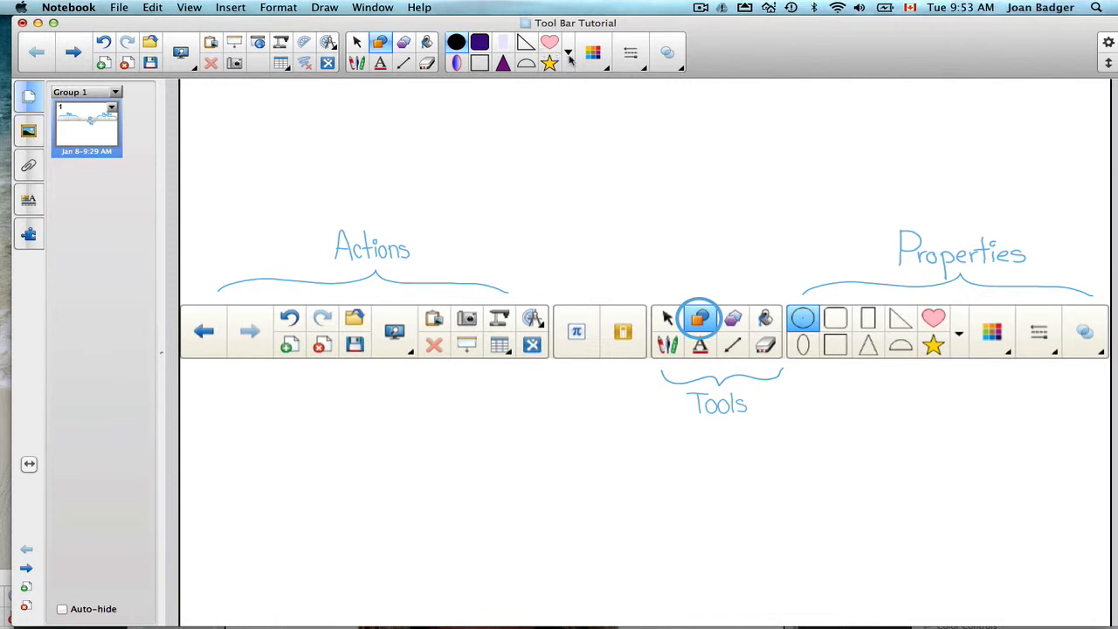
mouse_move(594, 48)
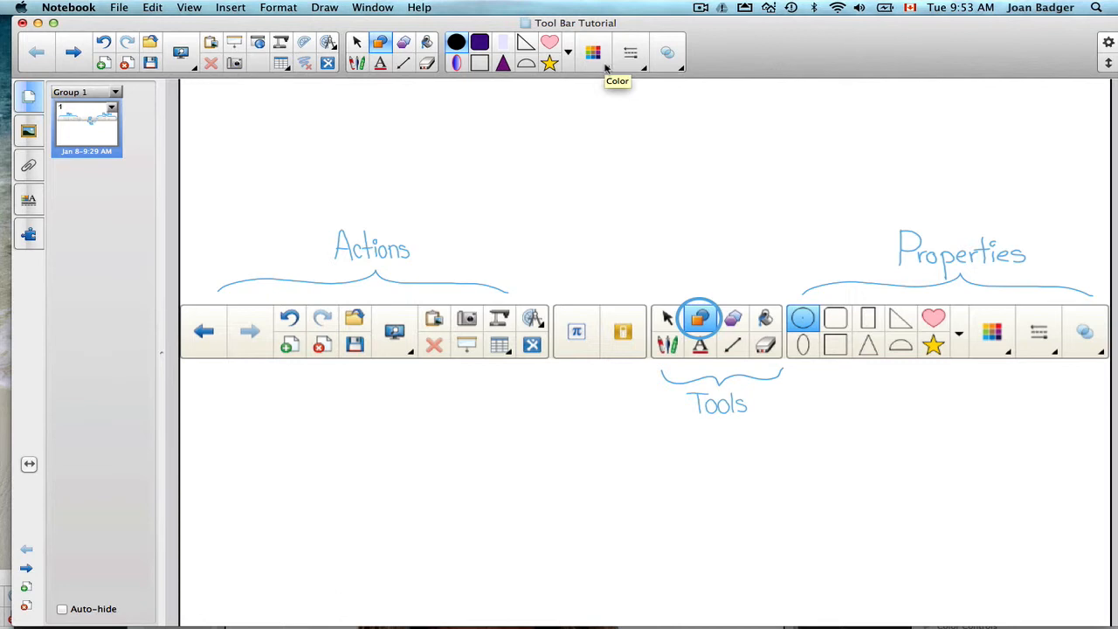
mouse_move(489, 91)
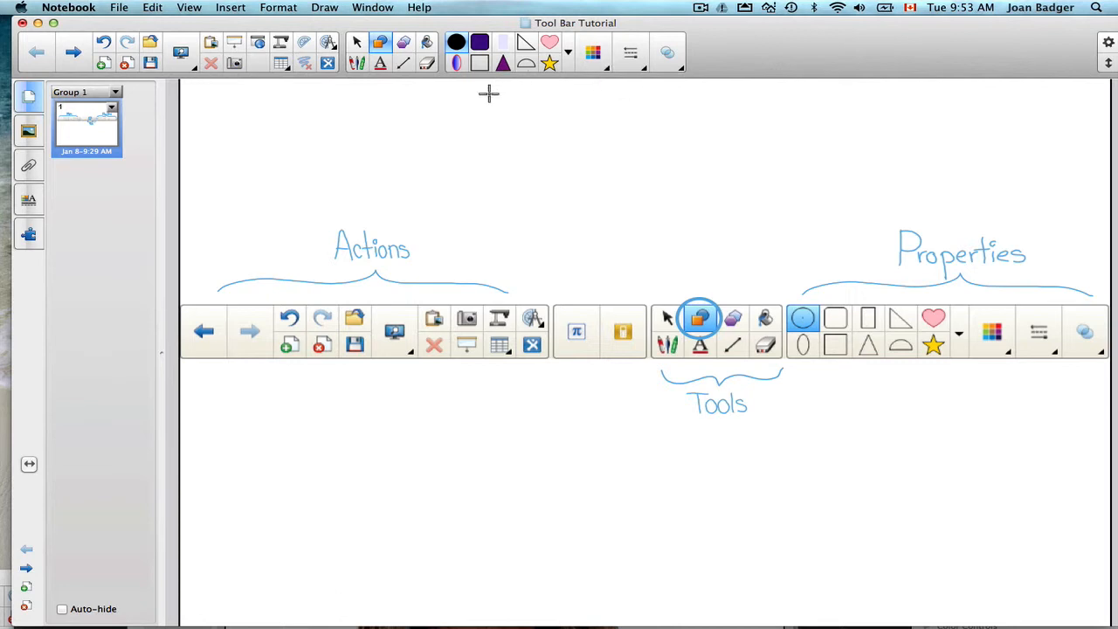
mouse_move(597, 74)
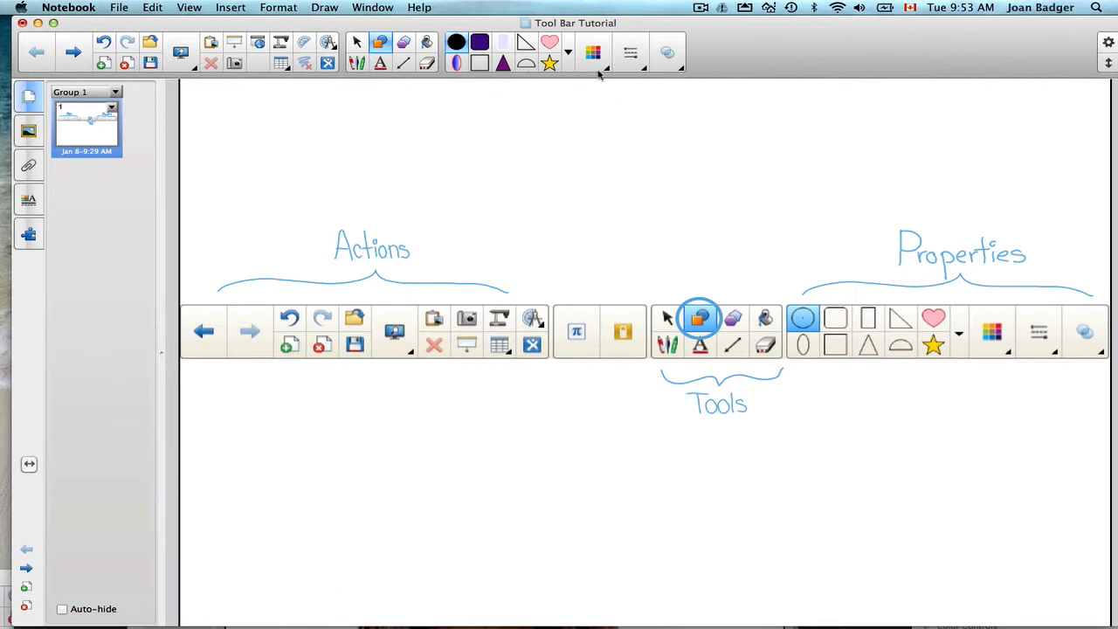